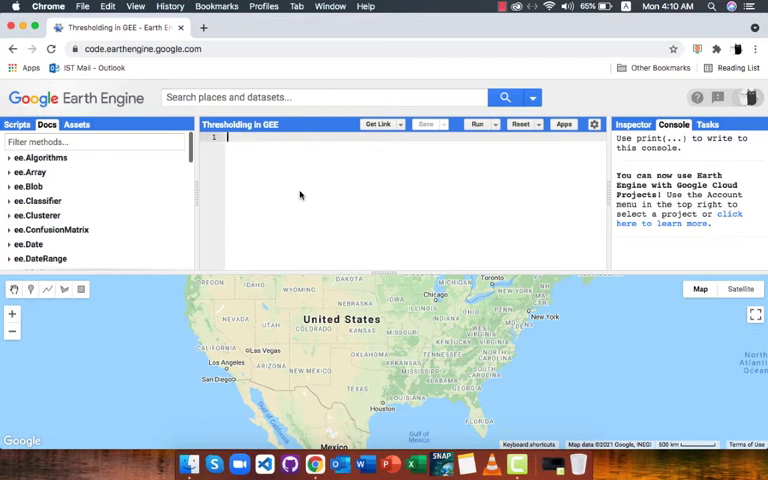
Add a boundary-file comment and import the LSIB 2017 simplified boundaries dataset as LSIB.
text(// First we need a boundary / shape file)
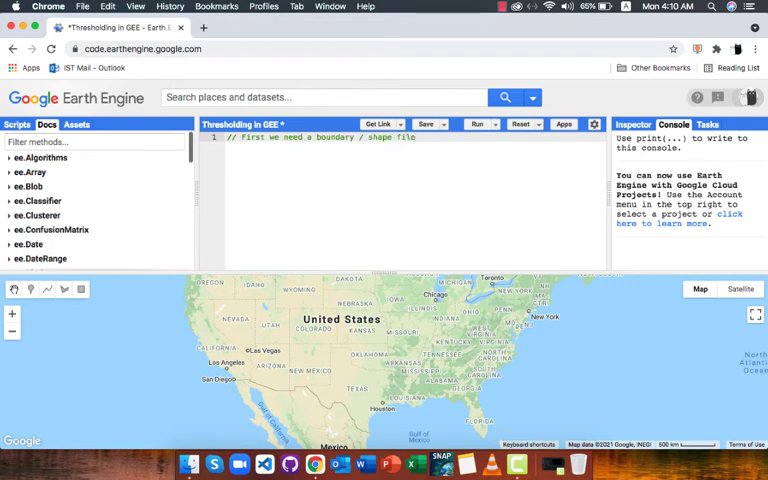
text(LSIB)
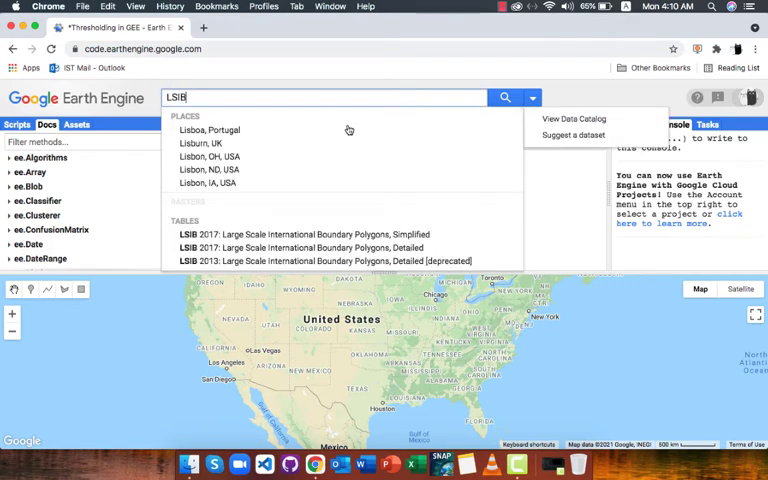
click(300, 234)
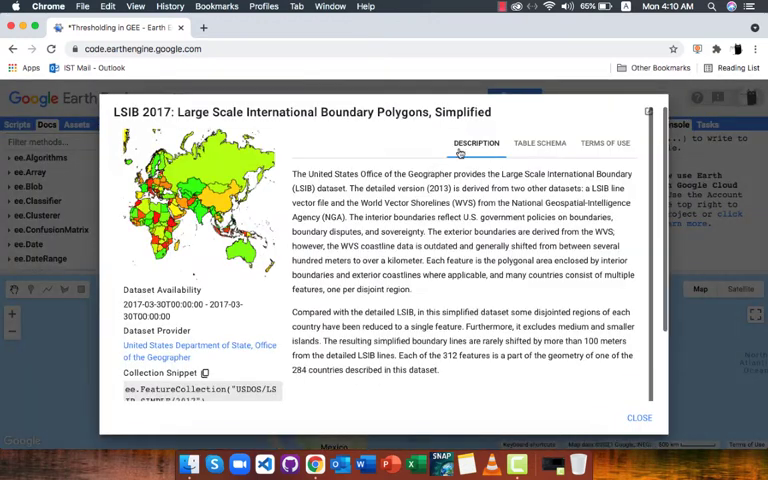
click(540, 144)
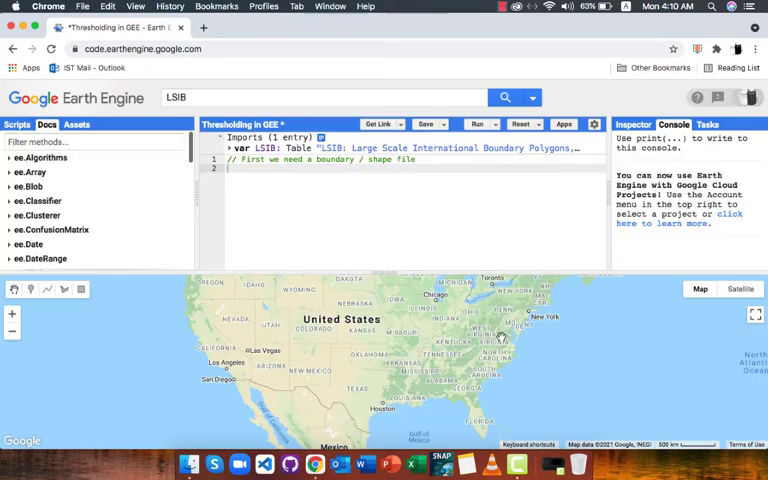
Define var Pakistan by filtering LSIB on country_na equal to 'Pakistan'.
text(var)
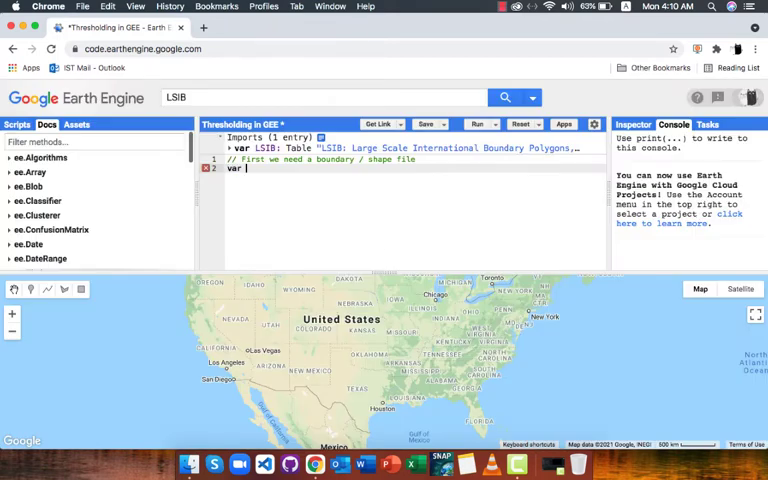
text(Pakistan = LSIB.)
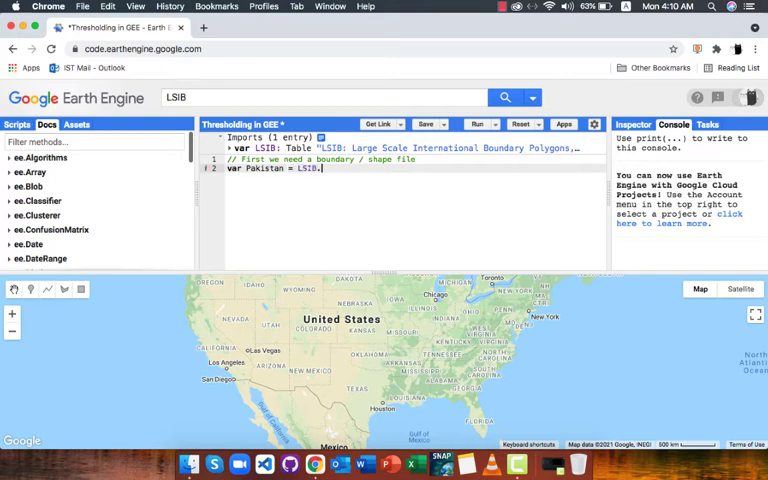
text(.filter(ee.Filter))
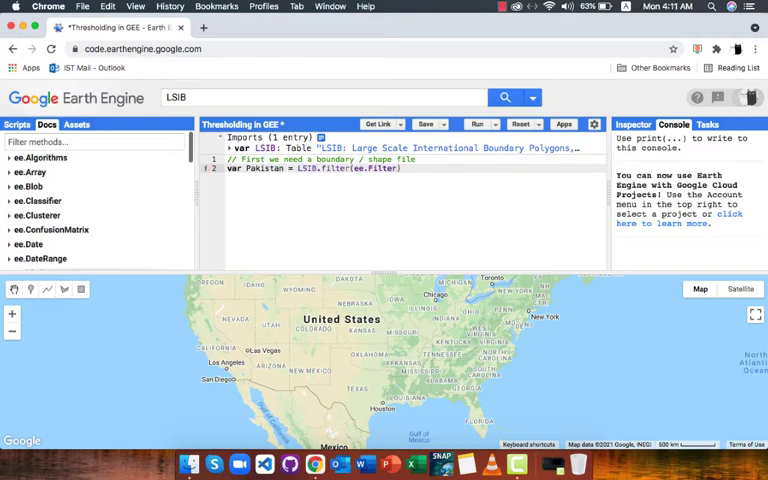
text(.eq('country_na', ))
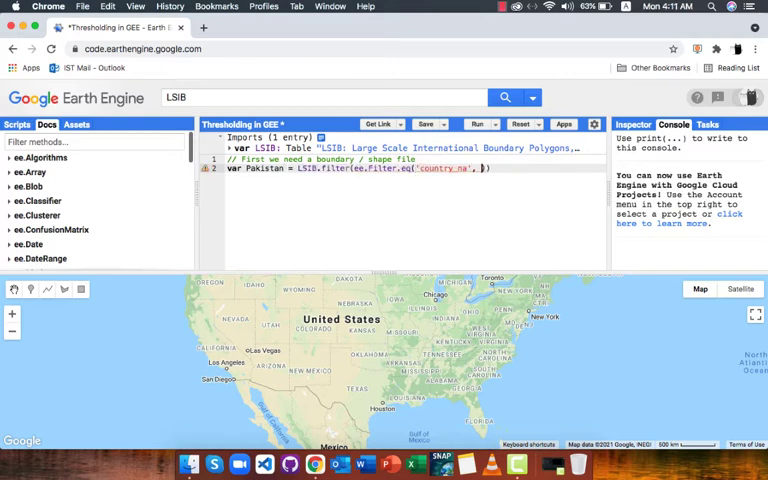
text(Pakistan'));)
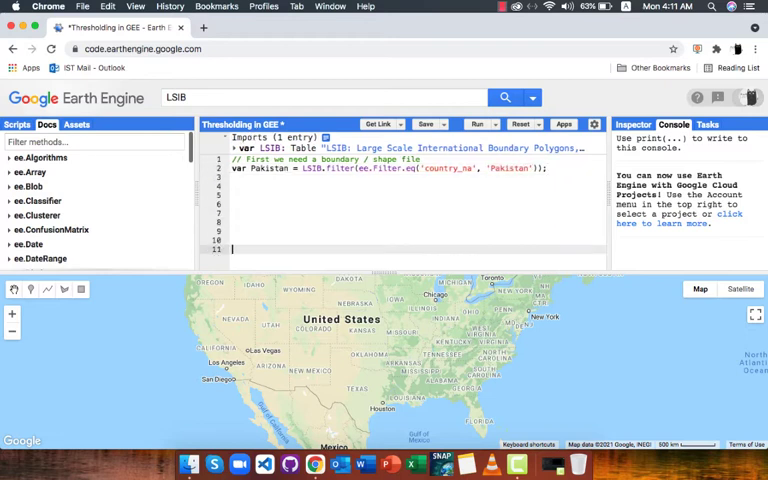
Add Pakistan as a map layer, run the script, and start a comment about loading an image.
text(Map.addLayer(Pakistan,{}))
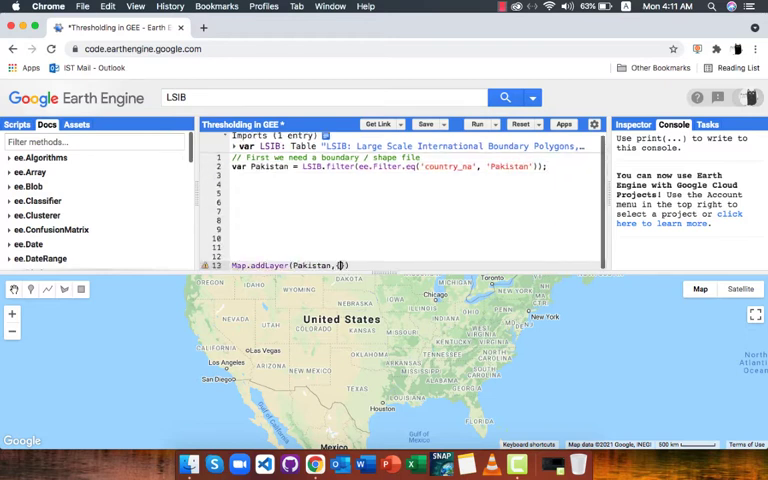
click(478, 122)
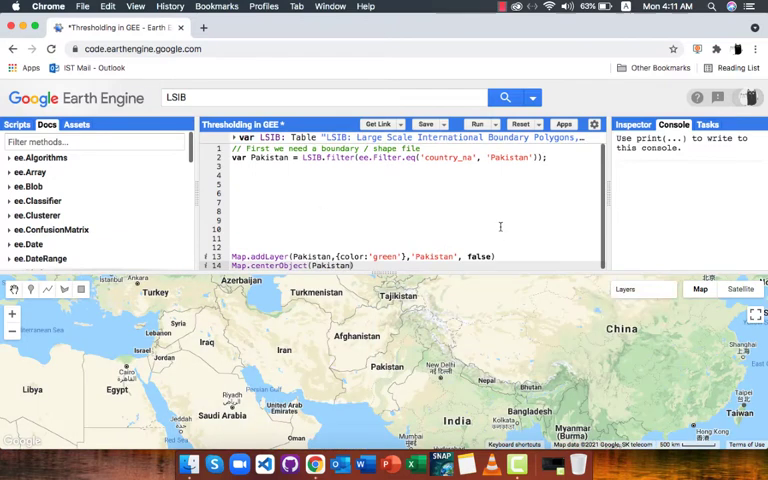
text(// lets load an image)
text(// Note: Th)
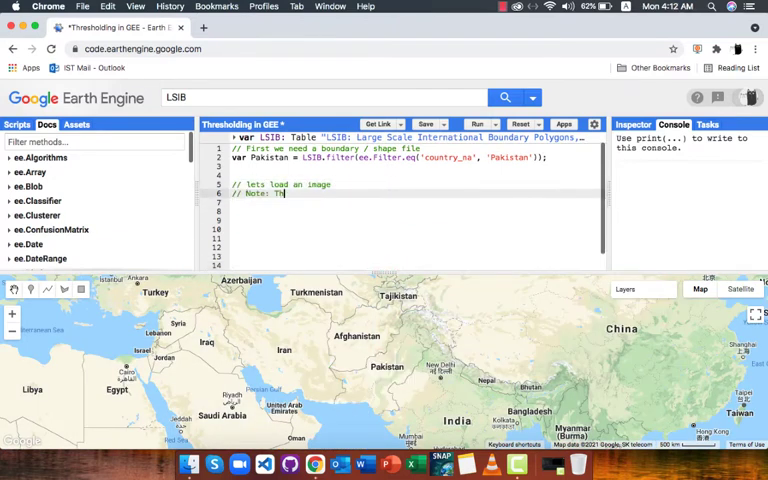
Write comments explaining thresholding works on an image and that an SRTM image will be loaded.
text(resholding works directly on an image only, you can't threshold image)
text(// collections this way. For that use a function and map over the collection)
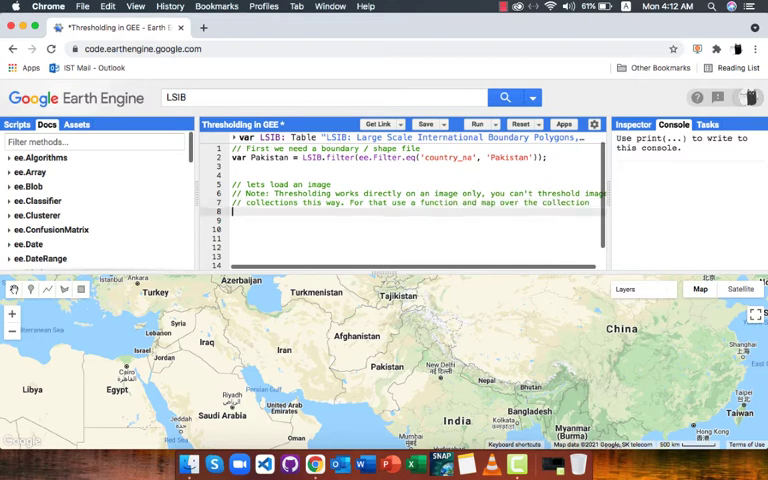
text(// I will)
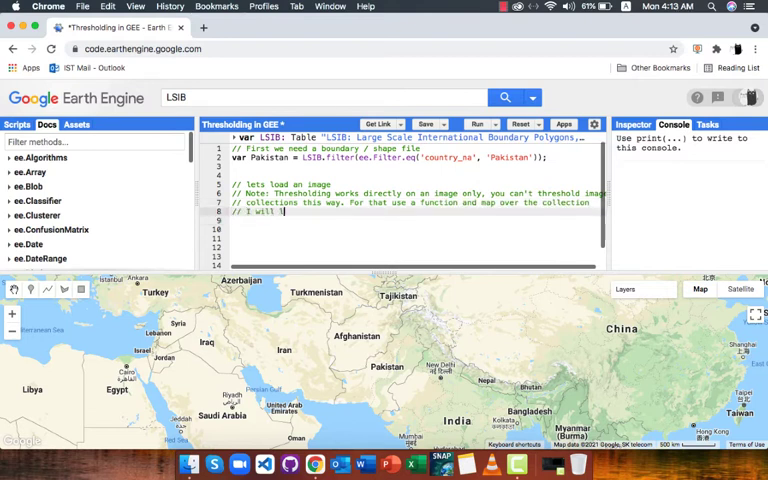
text(load SRTM image)
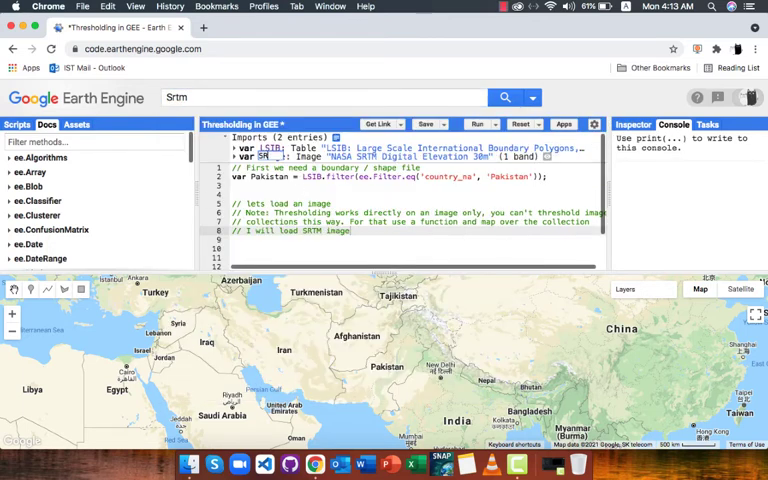
Define var SRTM_PK as the SRTM image clipped to Pakistan.
text(var)
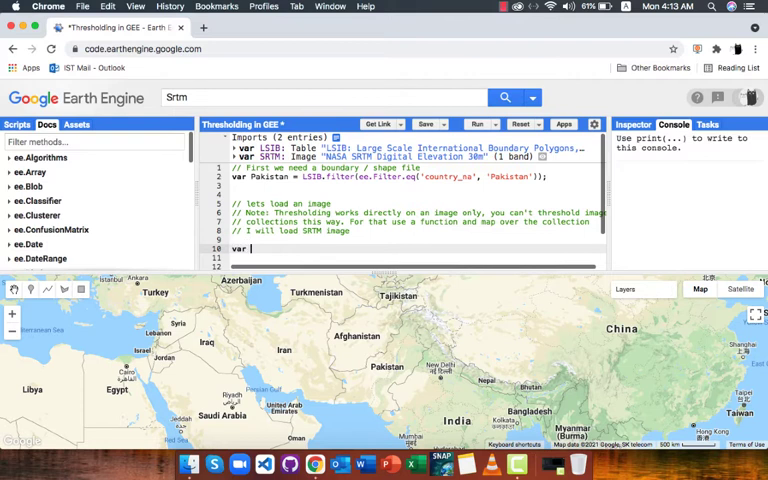
text(SRTM_PK = SRTM.c)
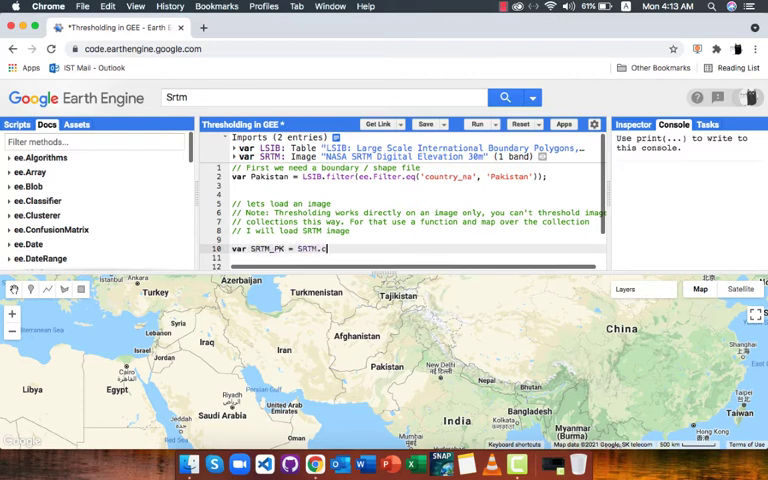
text(lip(Pakistan);)
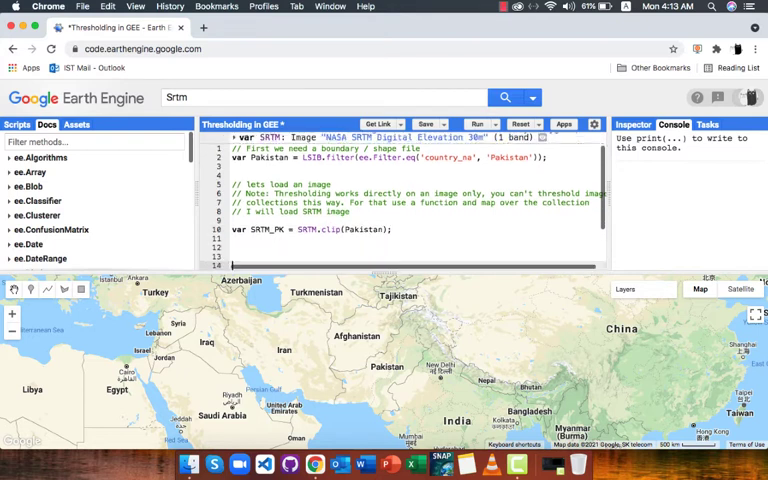
text(var thres)
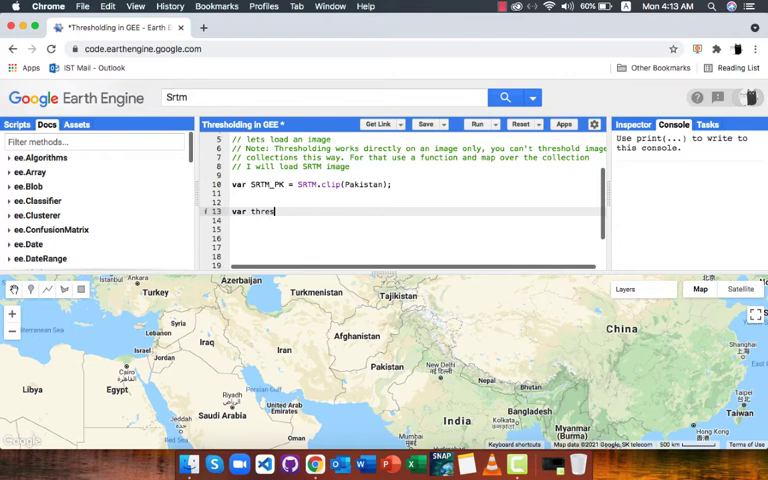
Define var threshold as SRTM_PK.gte(500).
text(hold =)
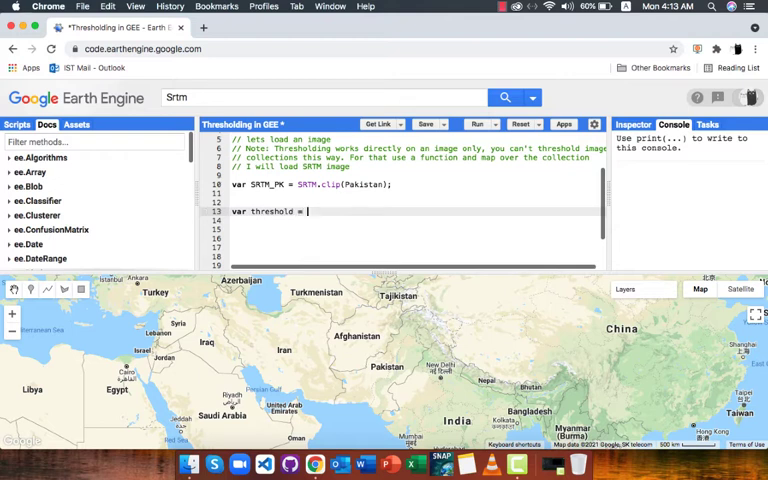
text(SRTM_)
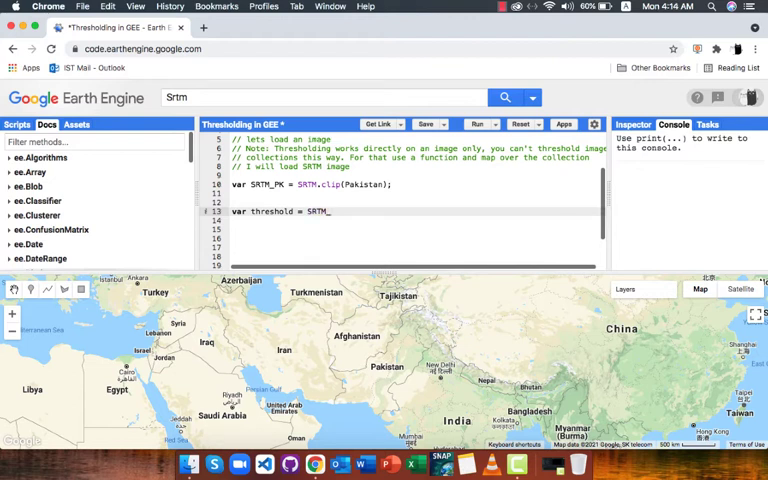
text(PK)
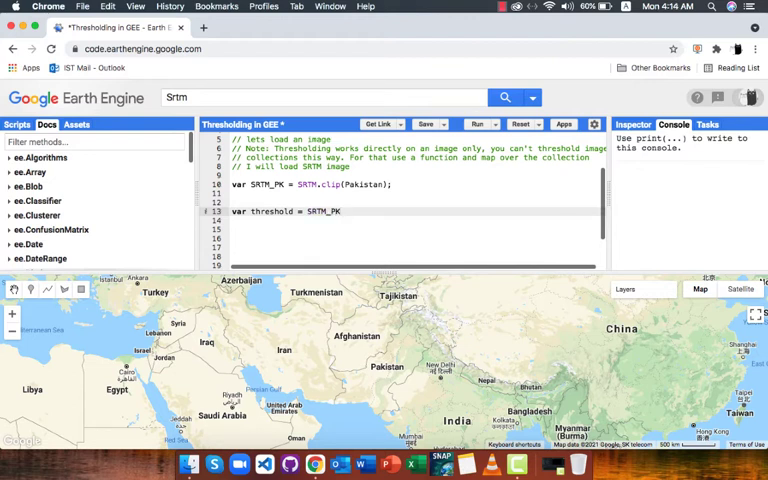
text(.)
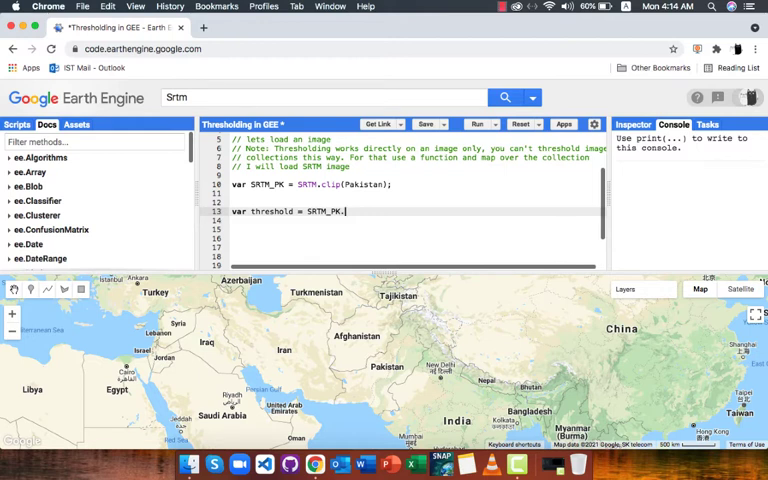
text(gte())
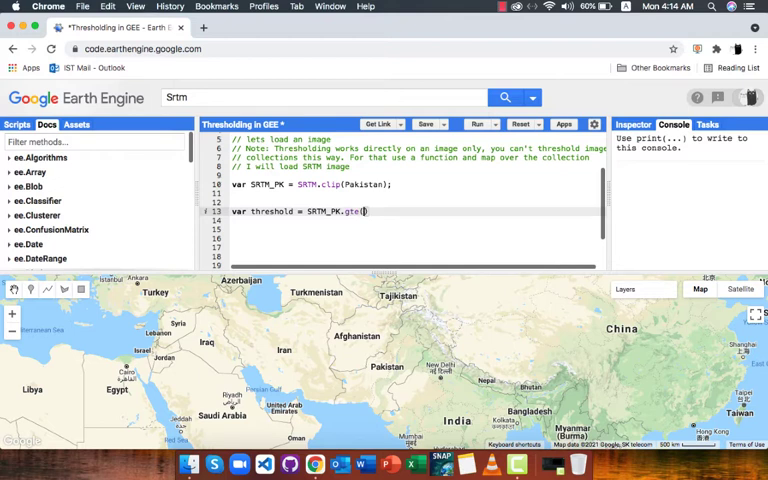
text(500)
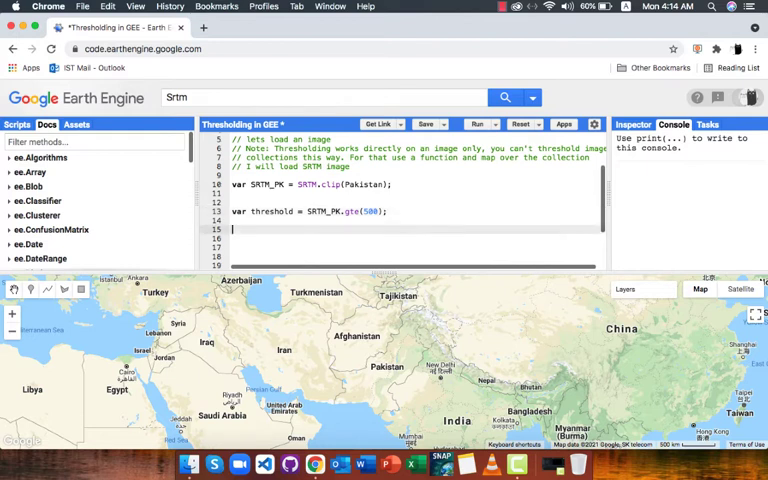
Add threshold as a white-green layer named '500 Meters Elev' and run the script.
text(Map.addLayer(threshold))
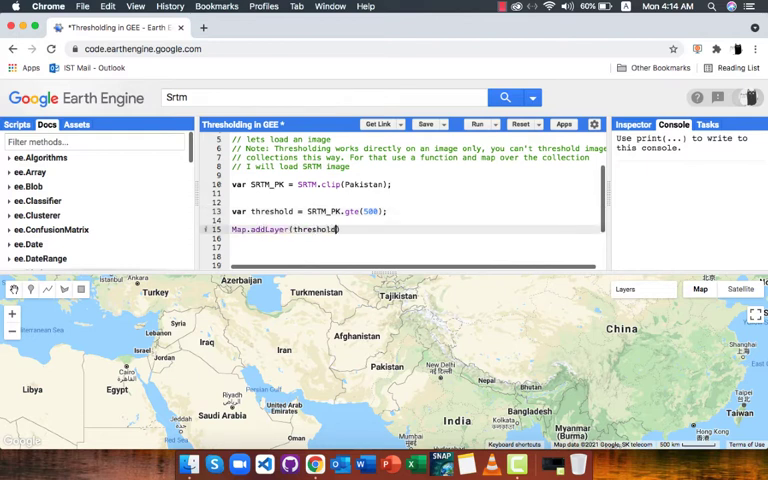
text(, {palette:['white','green']}))
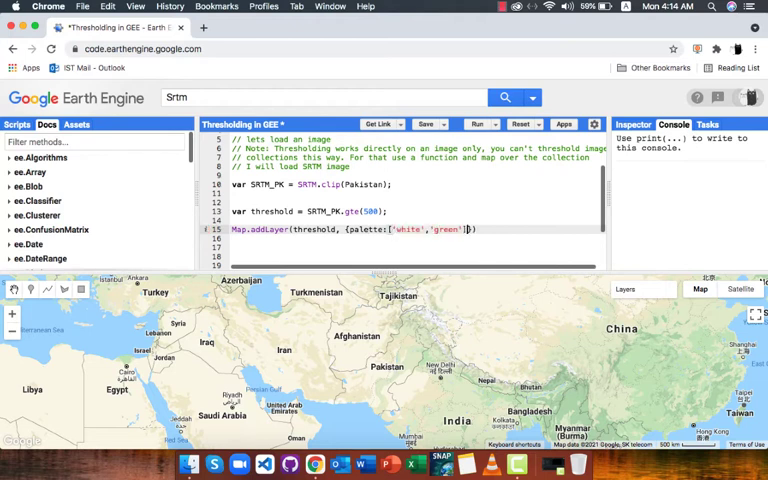
text(,'500 Meters Elev')
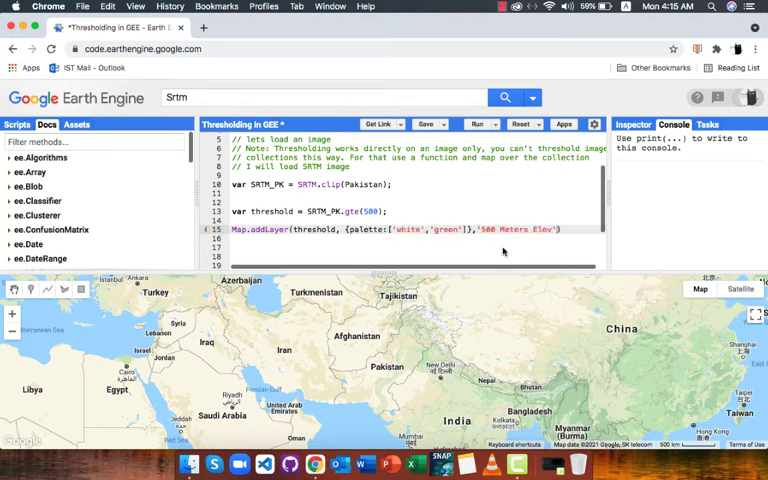
click(480, 122)
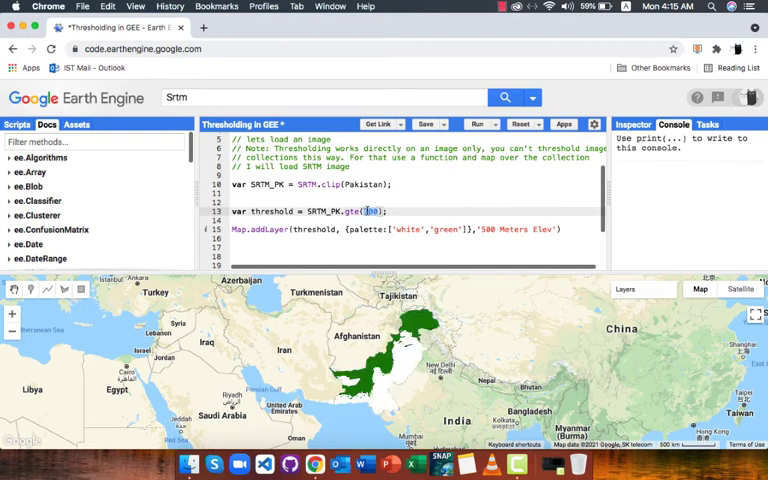
Run the script with the 2000 m threshold as '2000 Meters Elev' and begin a threshold-mask comment.
click(478, 122)
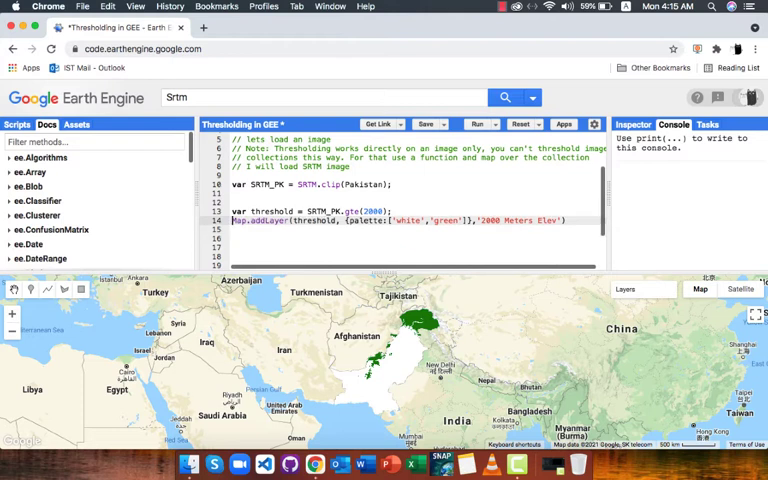
text(//Lets make a threshold Mask (Mask out the threshold area)
click(414, 246)
text(var mask =)
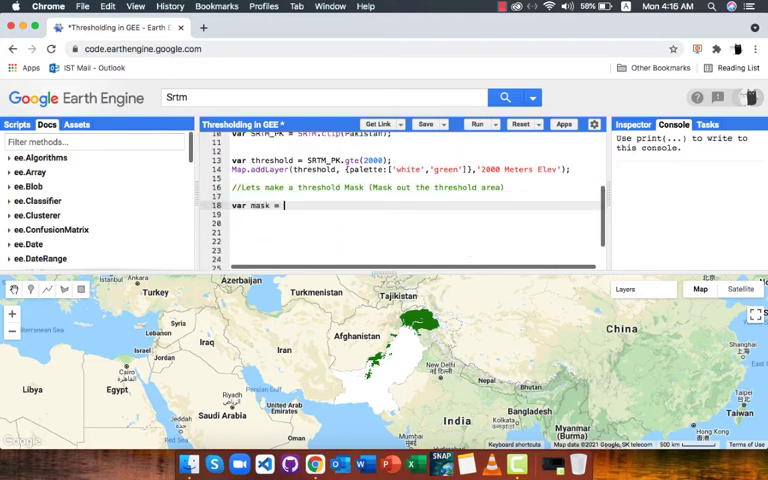
Define var mask via threshold.updateMask(threshold), add it as an orange 'Elevation Masked' layer, and run.
text(threshold.updateMask(threshold);)
click(414, 232)
text(Map.add)
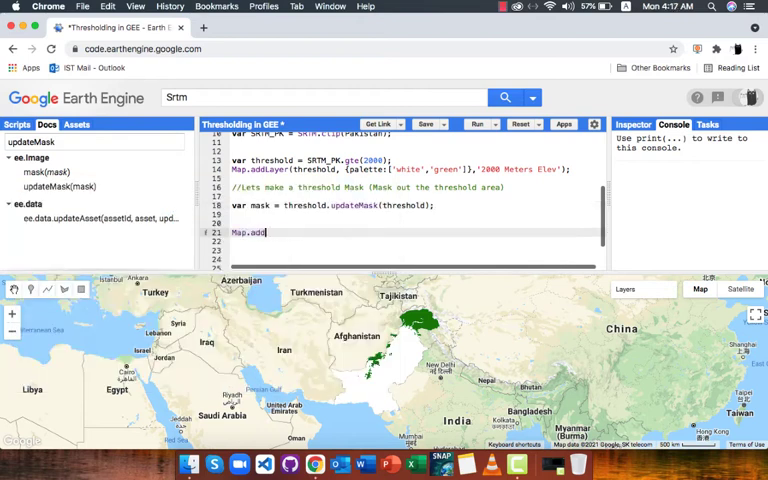
text(Layer(mask,{}))
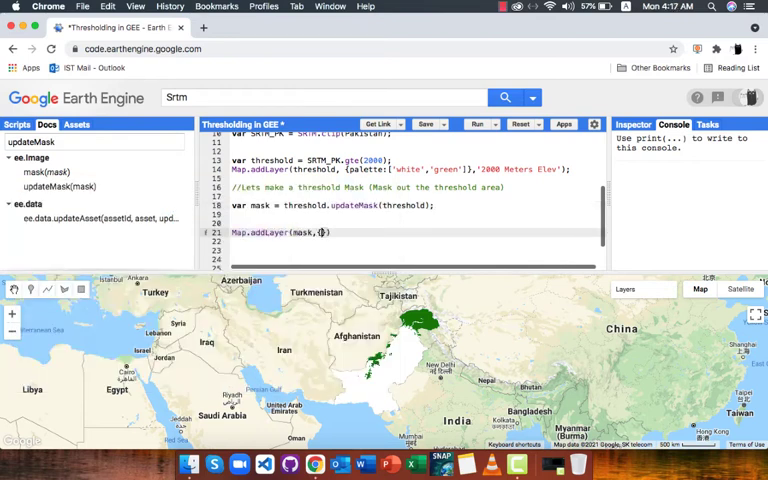
text({palette:['']})
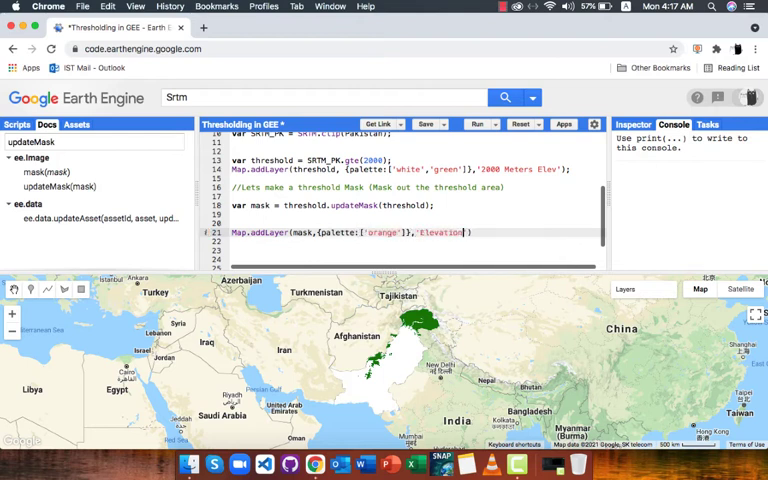
text(Masked)
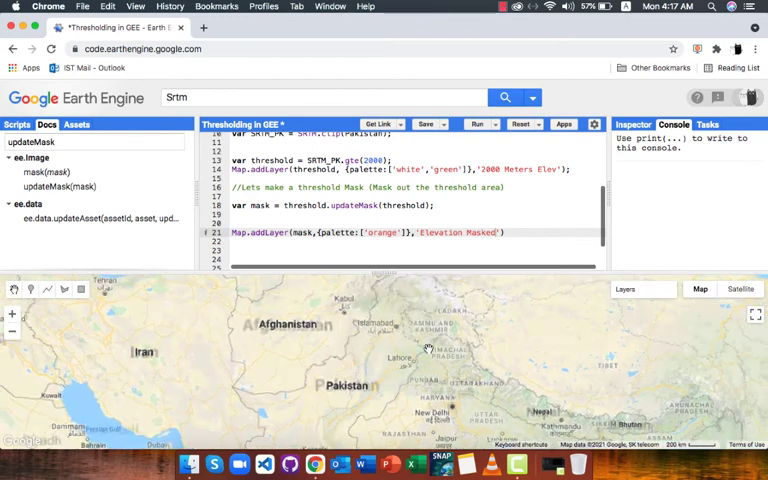
click(480, 122)
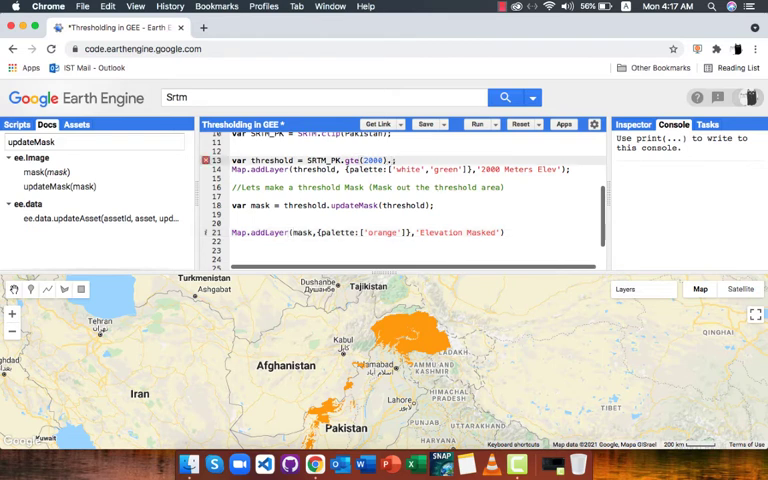
Append .and(SRTM_PK.lte(5000)) so the threshold spans 2000 to 5000 m.
text(.and)
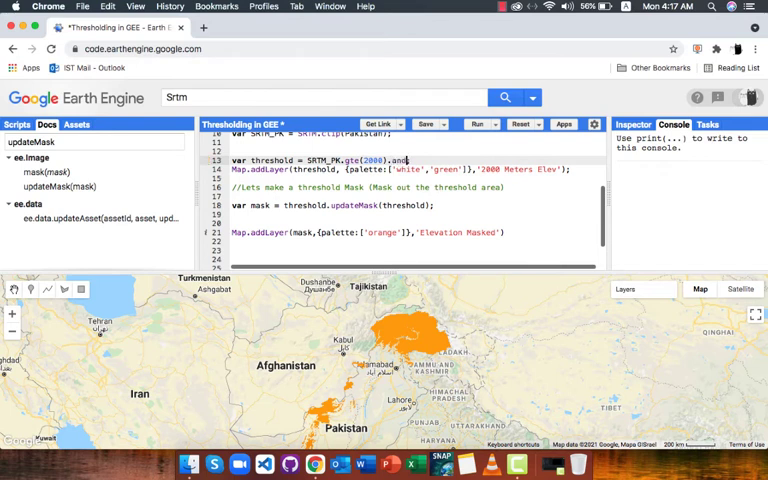
text(();)
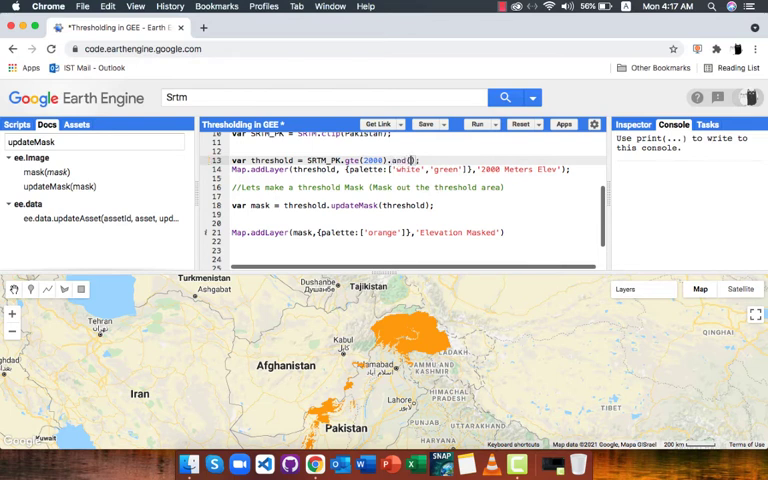
text(SRTM_PK.)
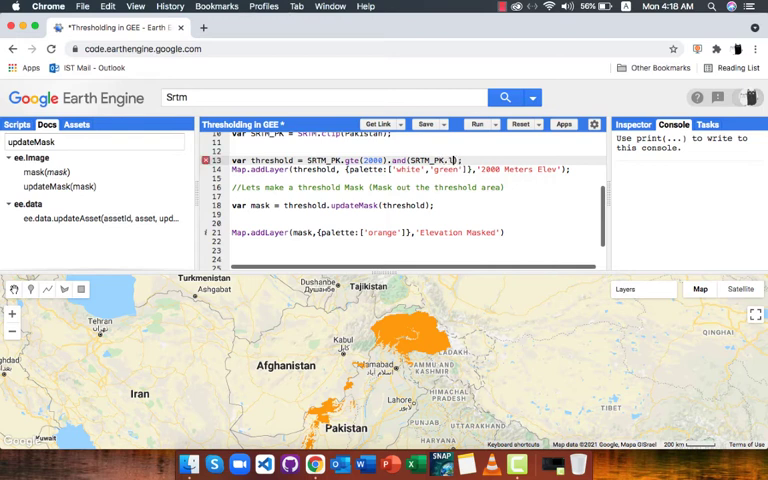
text(lte(2500)
click(416, 250)
text(var pix_area =)
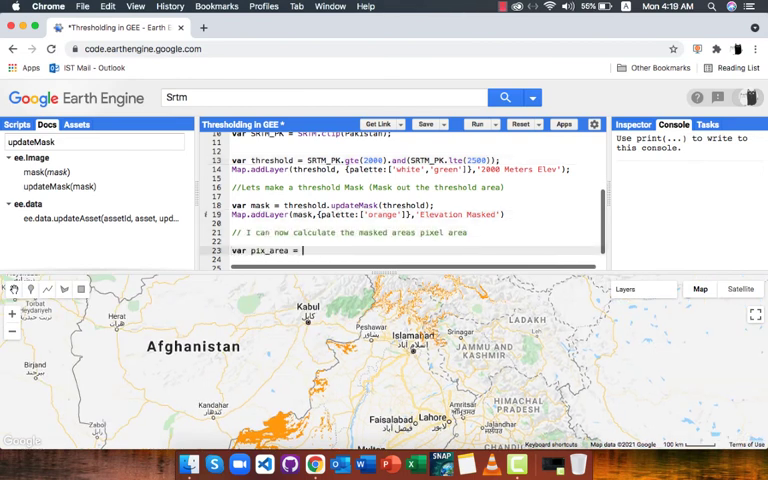
Compute var pix_area with ee.Image.pixelArea summed over Pakistan at 30 m, run, and read the printed area.
text(ee.Image.pixelArea(mask).addBands()
click(94, 142)
text(reduce regio)
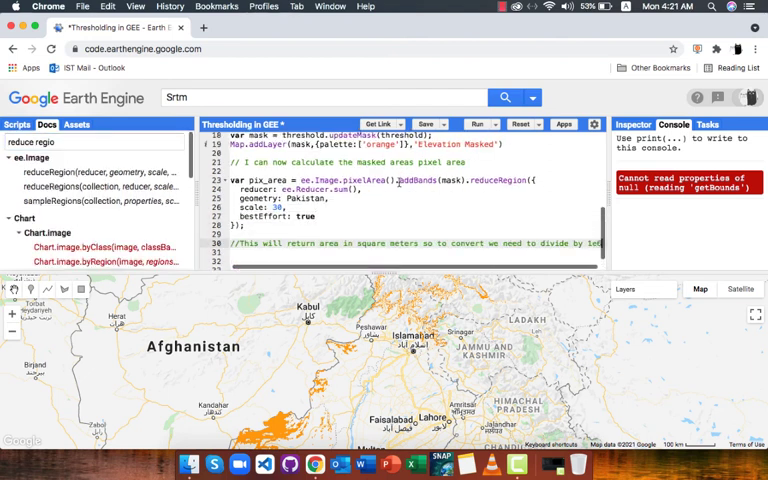
click(478, 124)
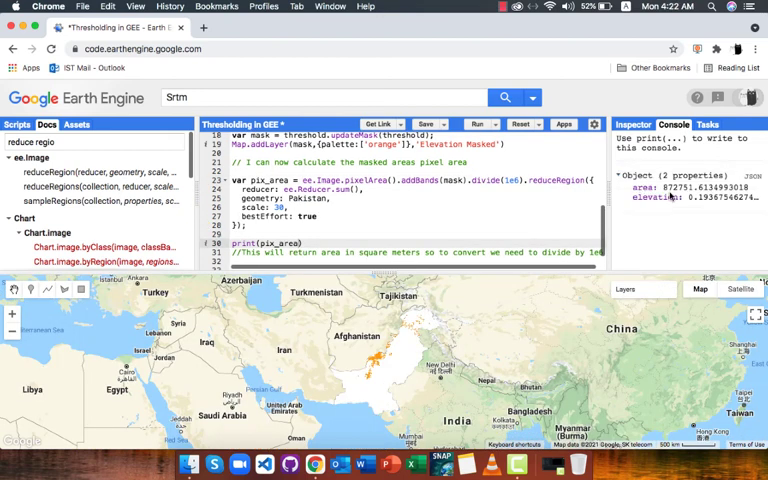
double_click(672, 188)
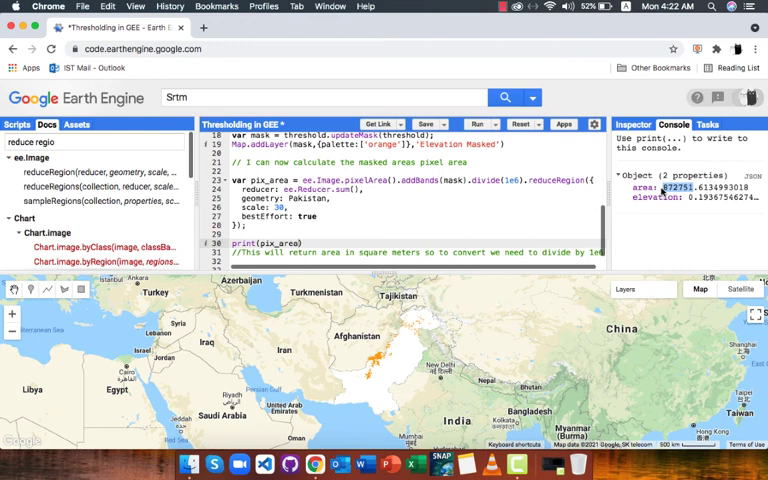
scroll(up, 3)
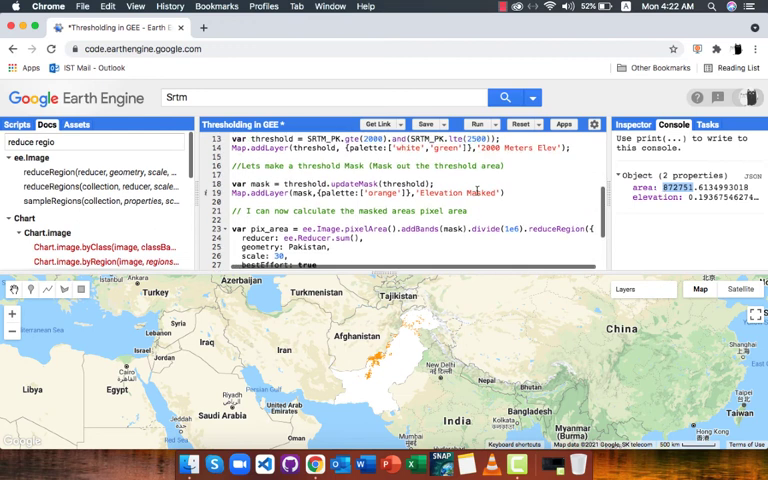
scroll(up, 3)
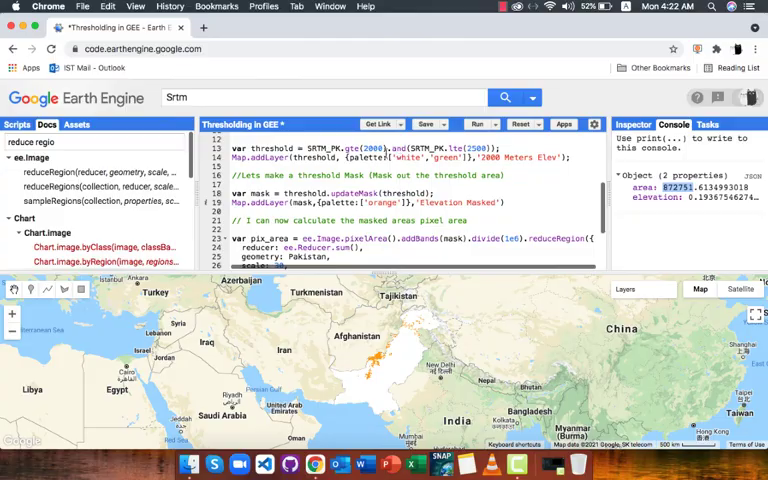